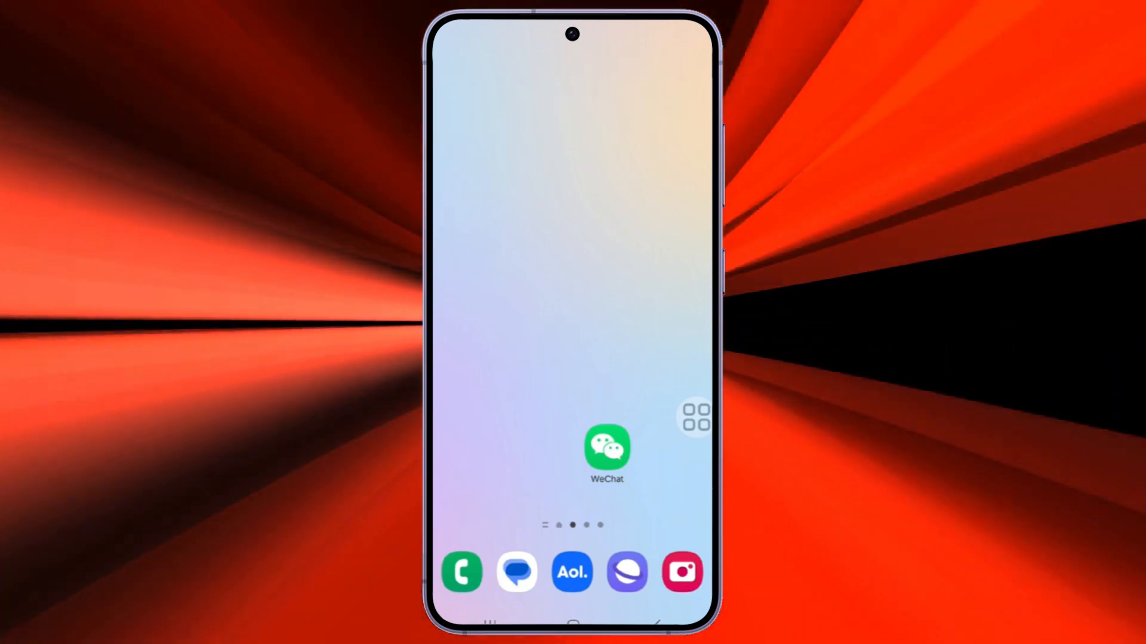
pyautogui.moveTo(537, 450)
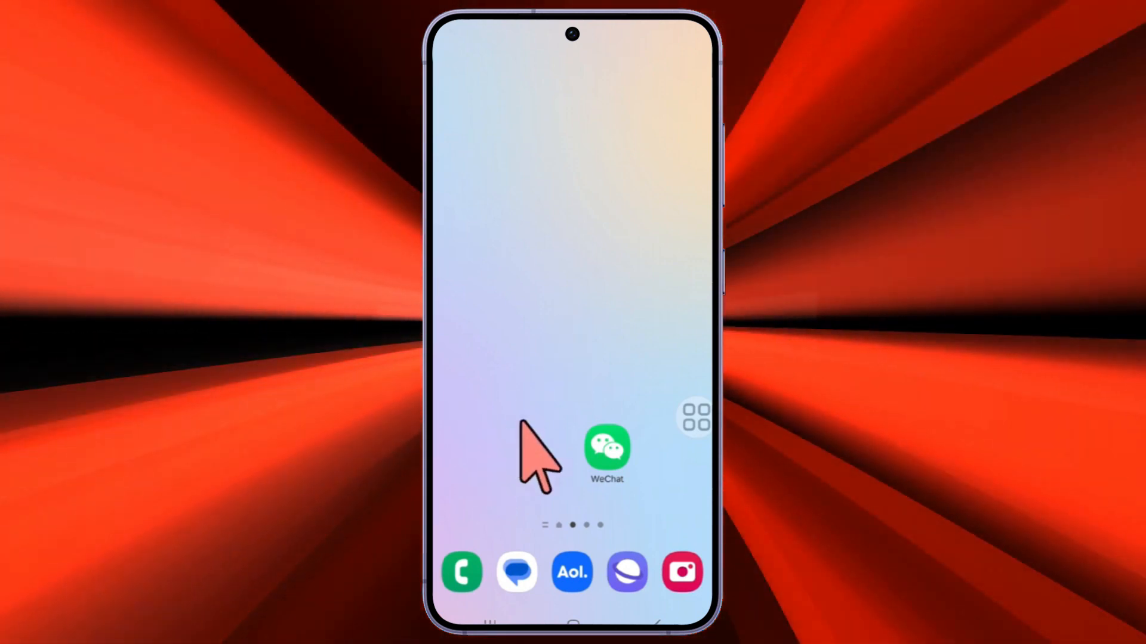
# Launch WeChat from the home screen to show the chat list with the WeChat Team message
pyautogui.click(605, 449)
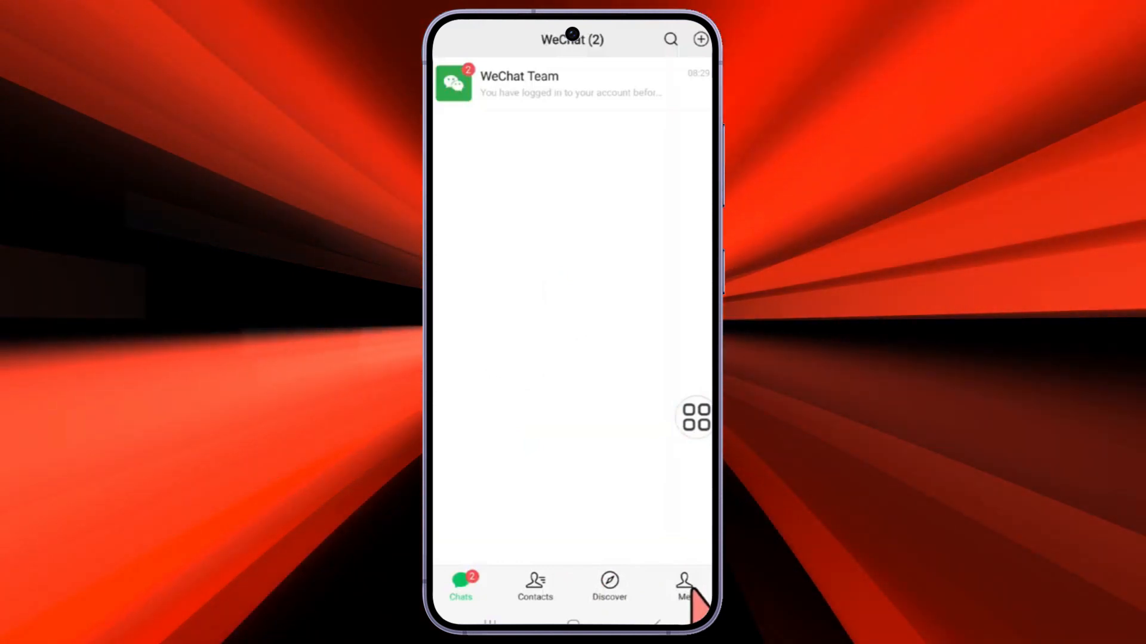
# Go through Me and Settings to the Account Security page
pyautogui.click(683, 589)
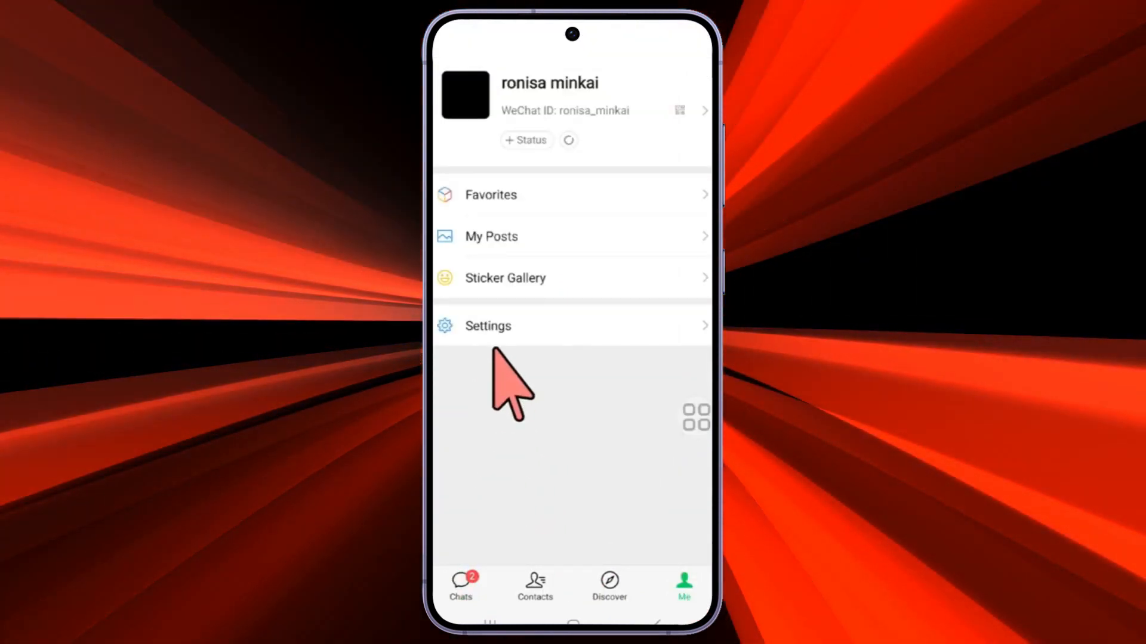
pyautogui.click(488, 325)
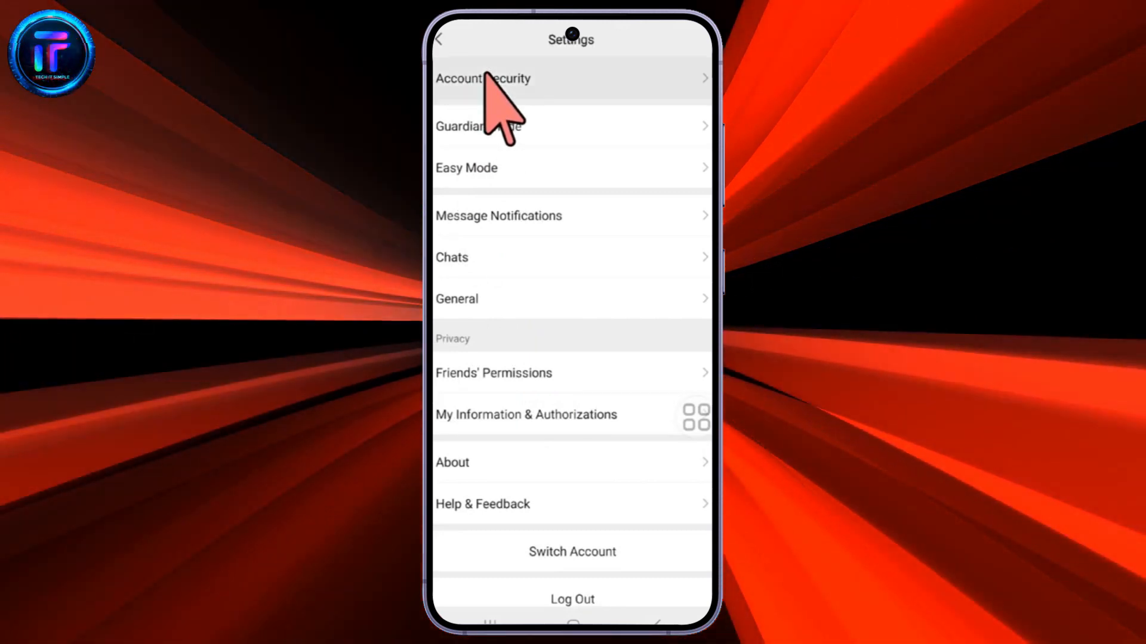
pyautogui.click(483, 78)
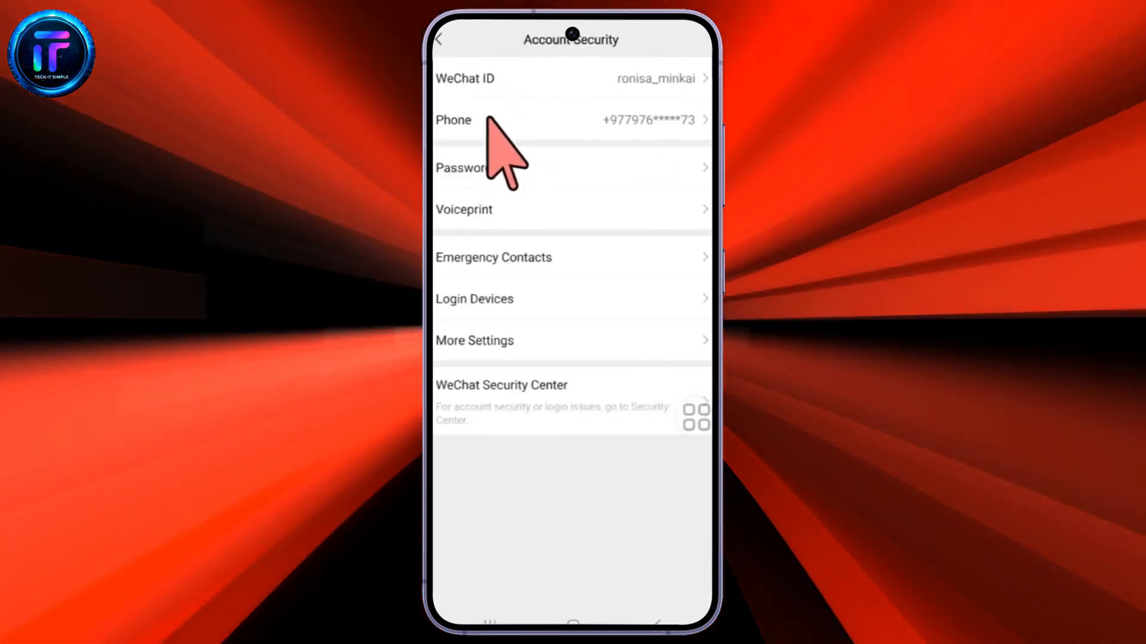
# Choose Change Mobile from the Phone details and focus the Phone Number field
pyautogui.click(571, 120)
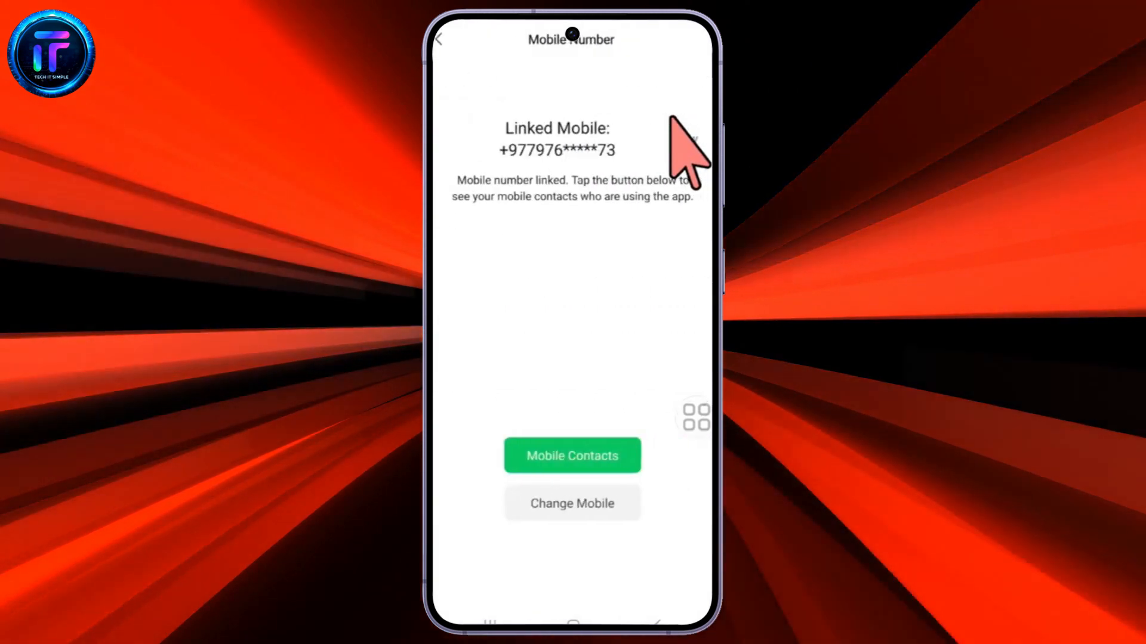
pyautogui.moveTo(577, 300)
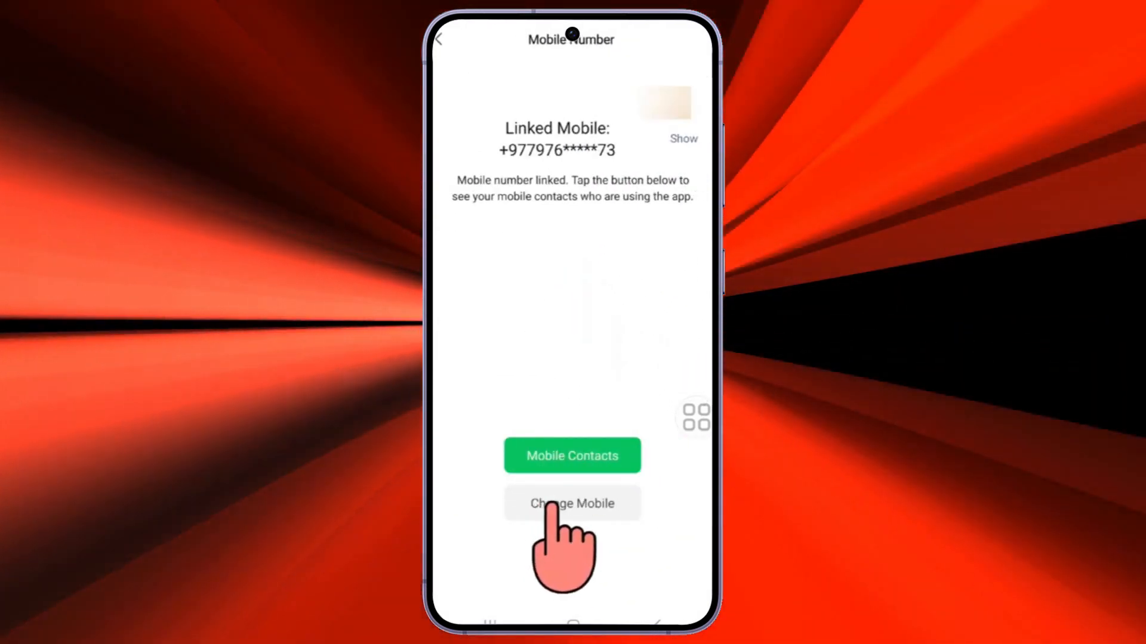
pyautogui.click(572, 504)
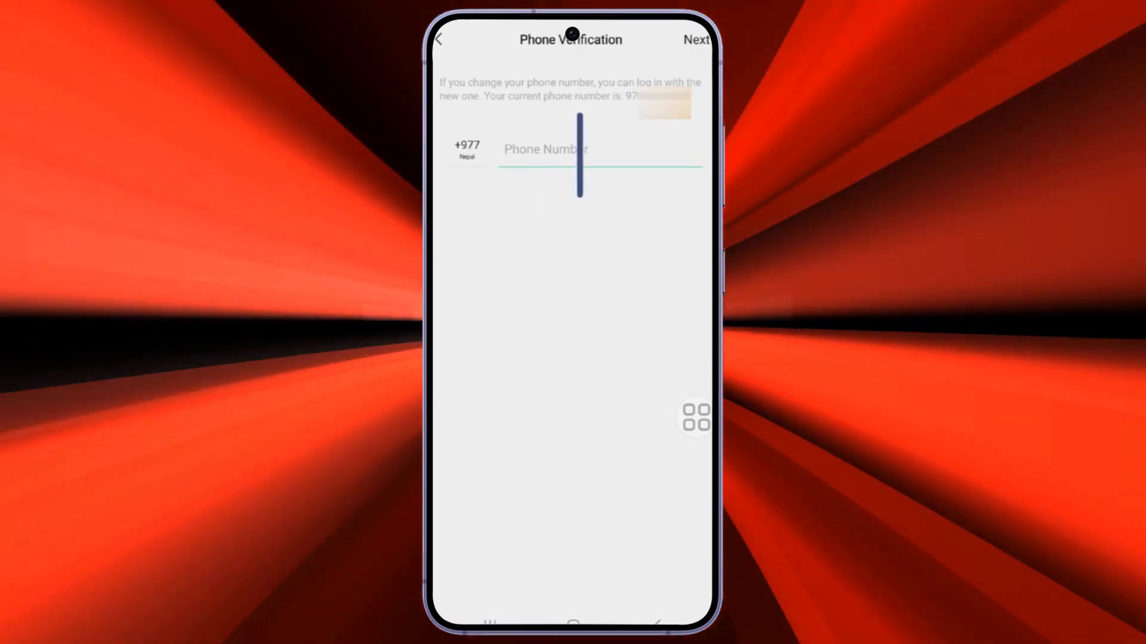
pyautogui.click(592, 149)
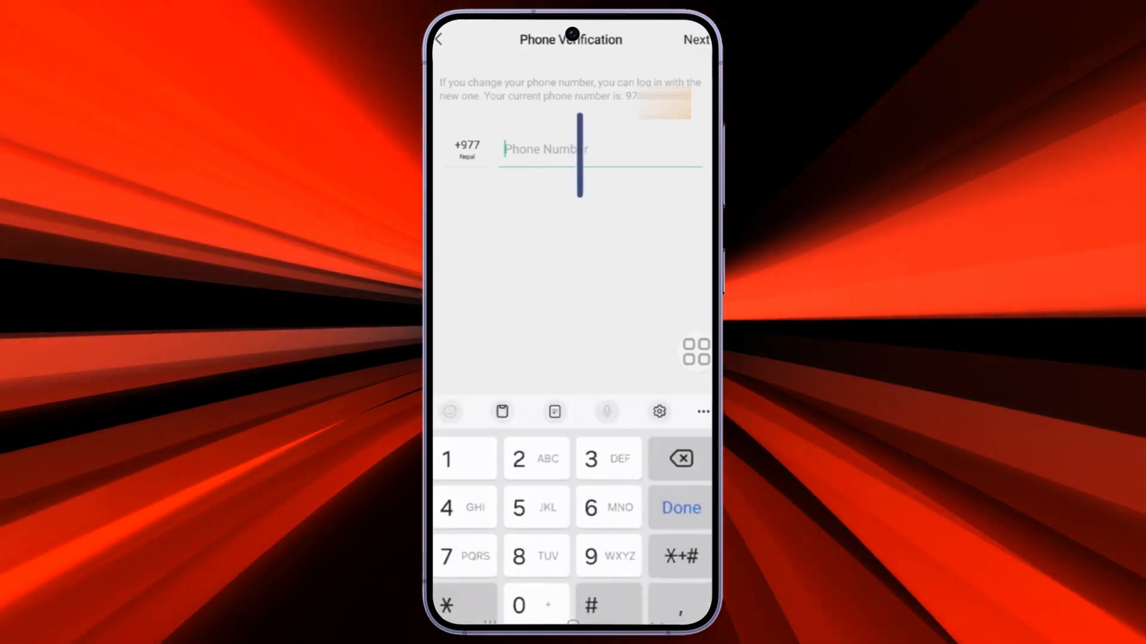